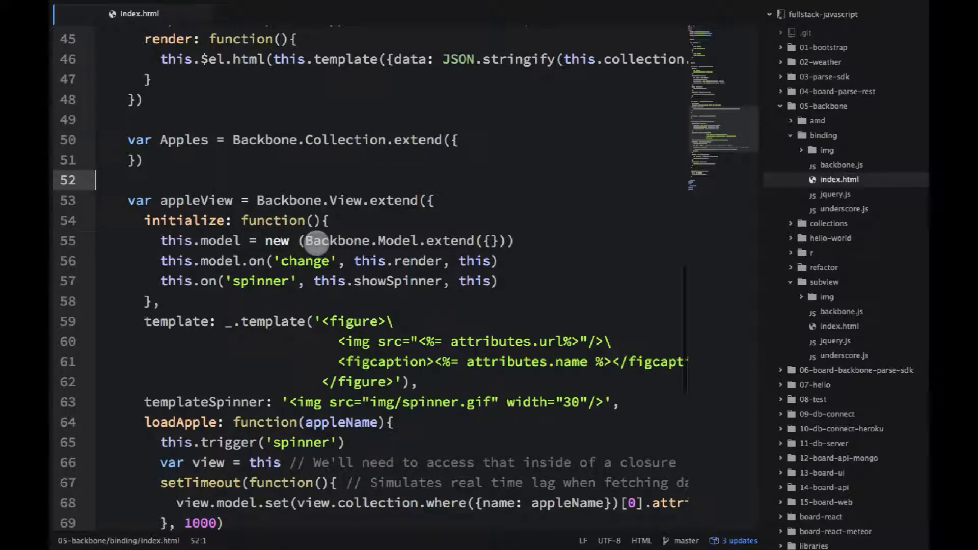
Scroll through the binding example's code before switching to the terminal
scroll(down, 3)
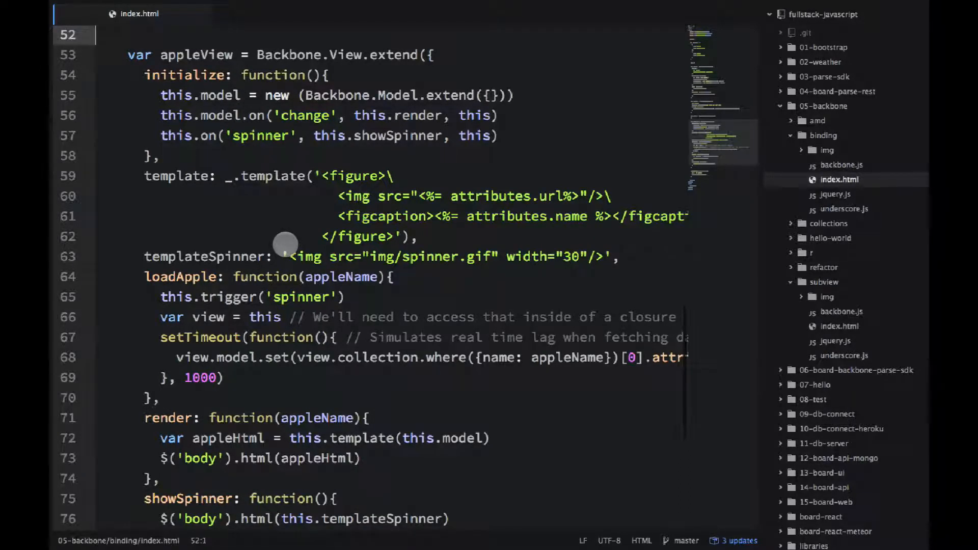
mouse_move(192, 183)
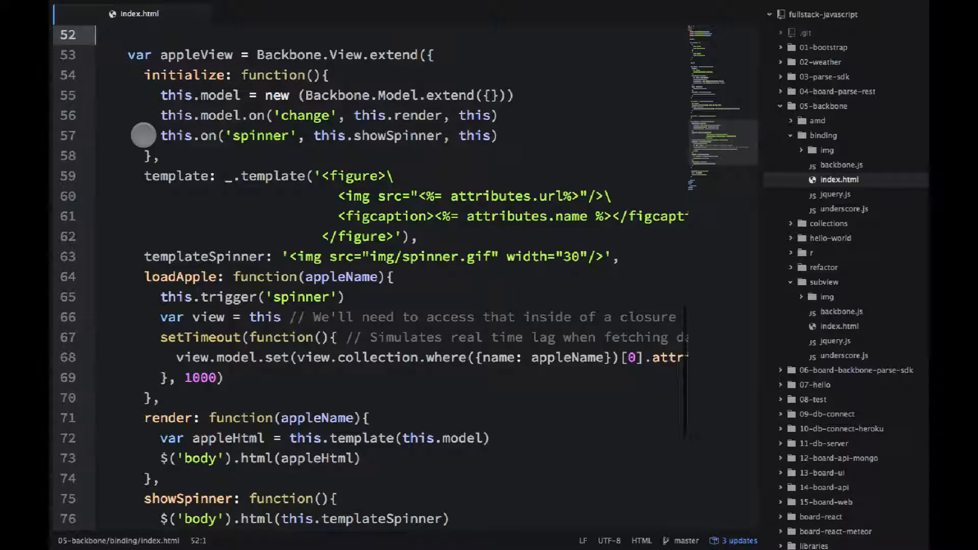
mouse_move(396, 306)
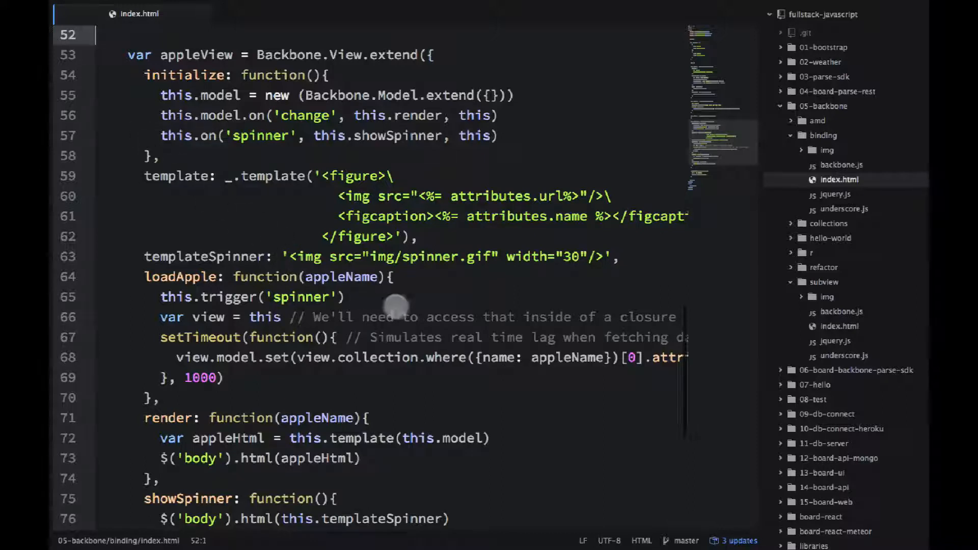
mouse_move(355, 298)
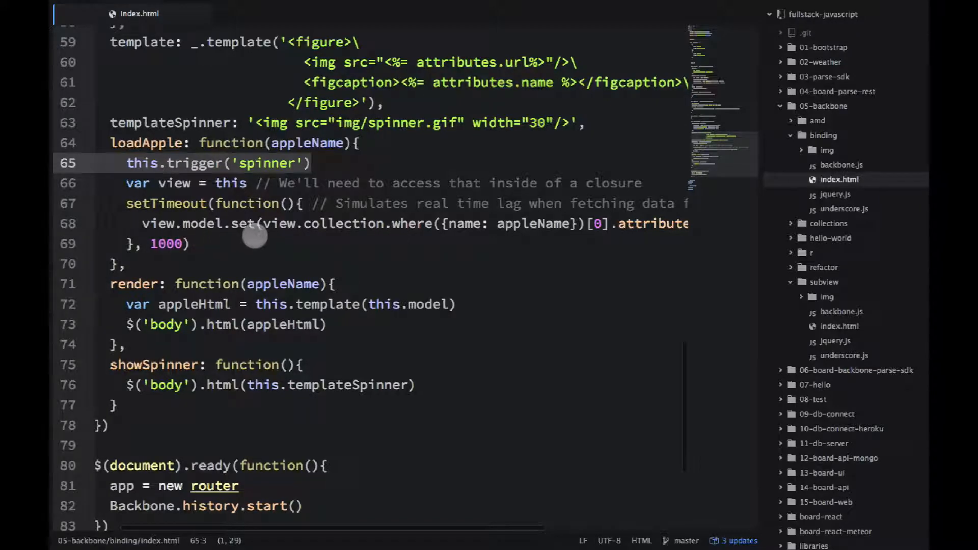
scroll(right, 3)
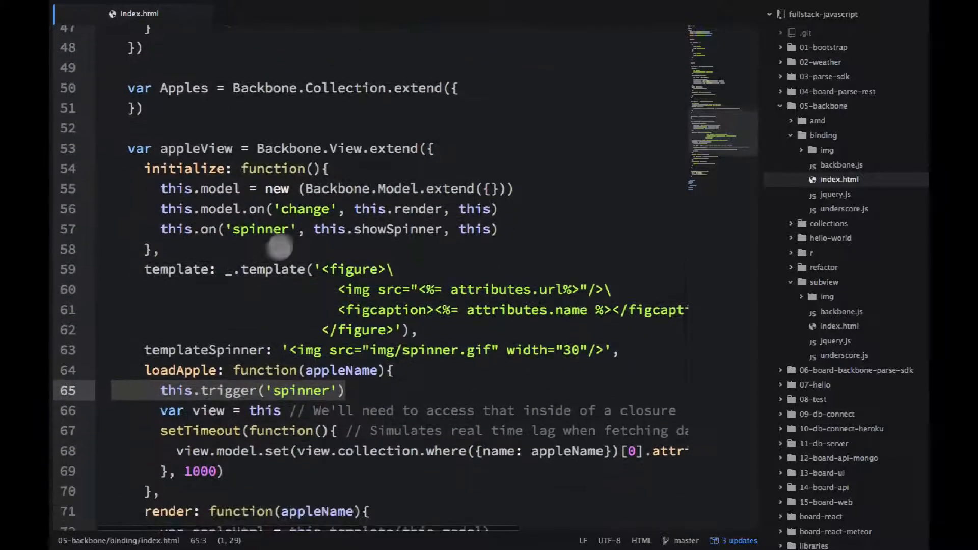
scroll(down, 3)
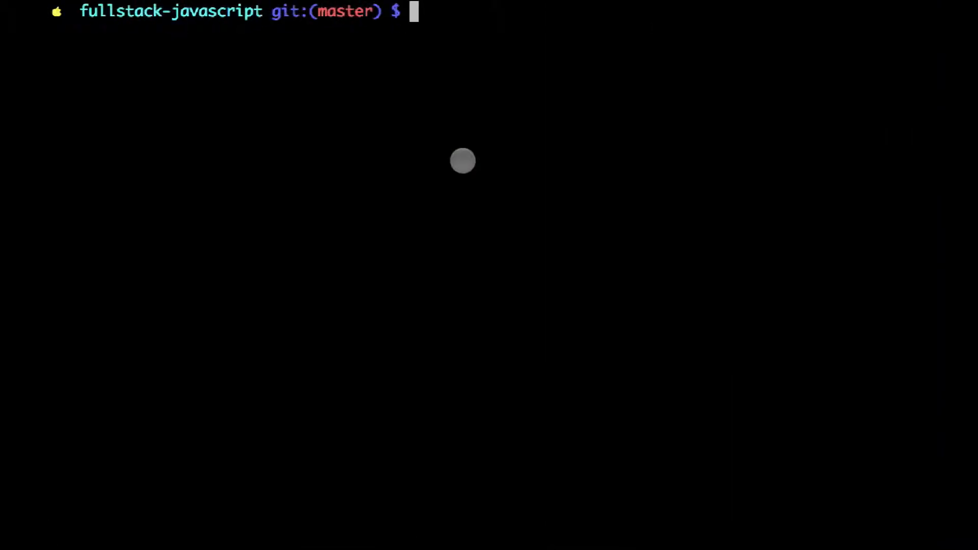
Run the static file server command from the fullstack-javascript folder
text(static)
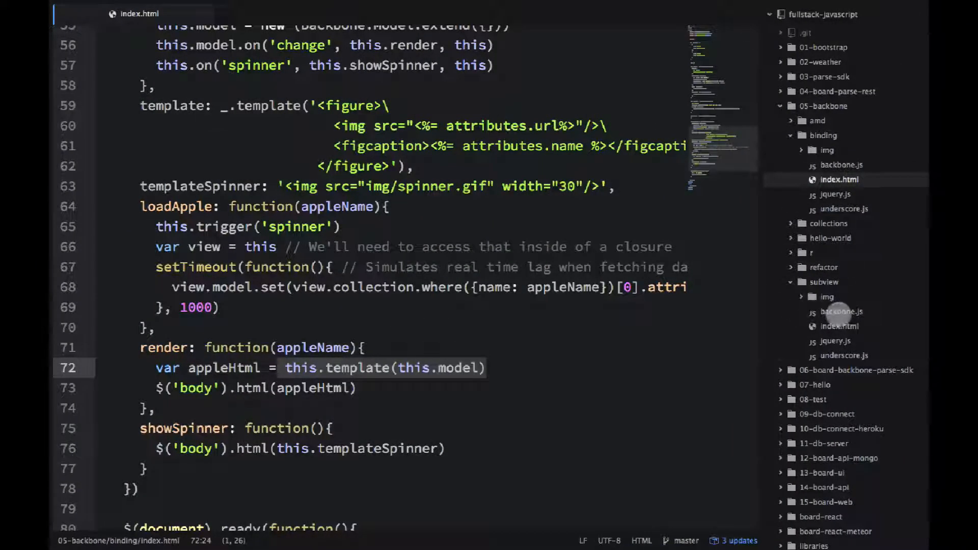
Open subview/index.html and scroll to homeView rendering apples into appleItemView subviews
click(838, 326)
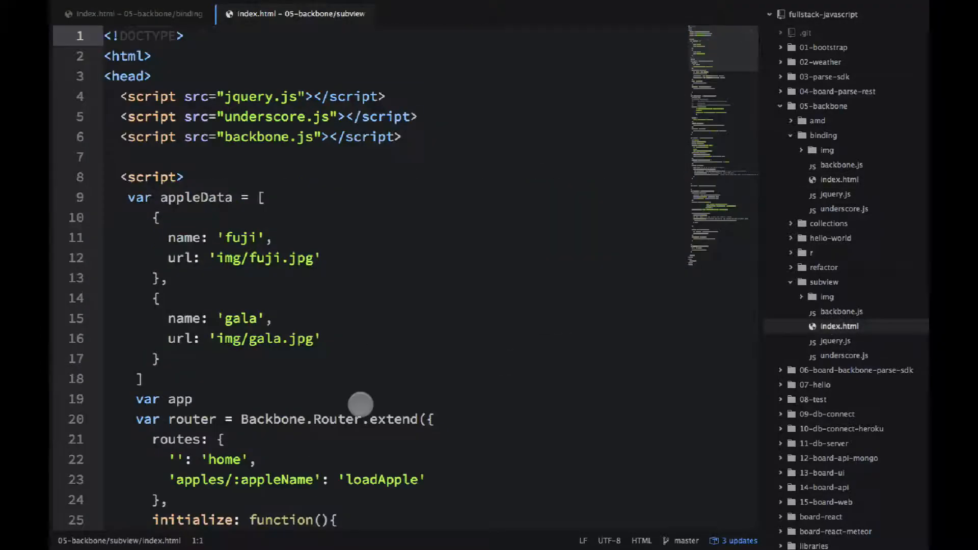
scroll(down, 3)
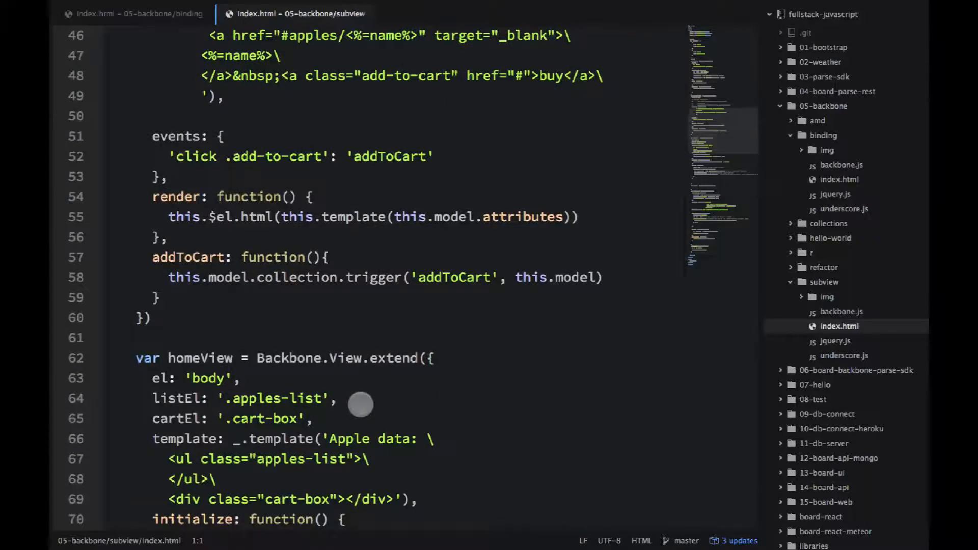
scroll(down, 3)
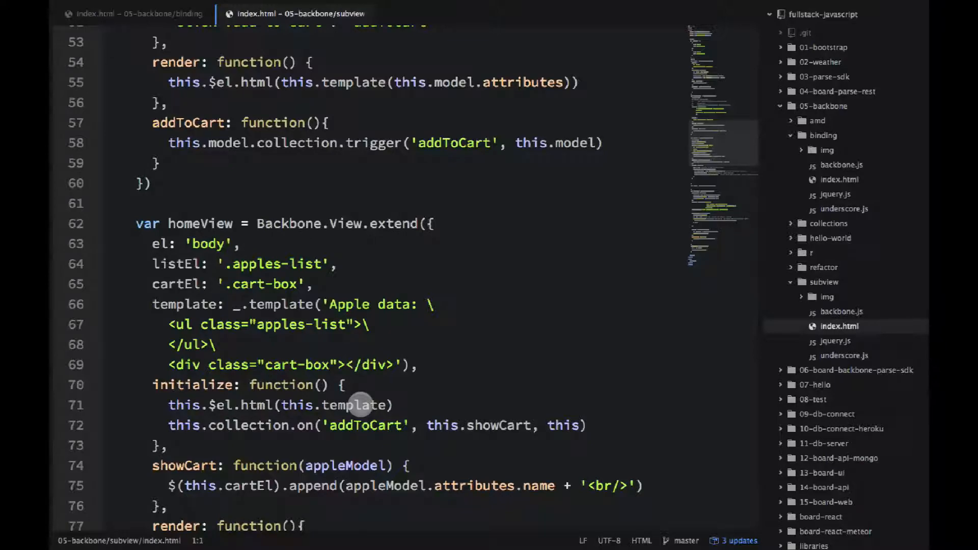
scroll(down, 3)
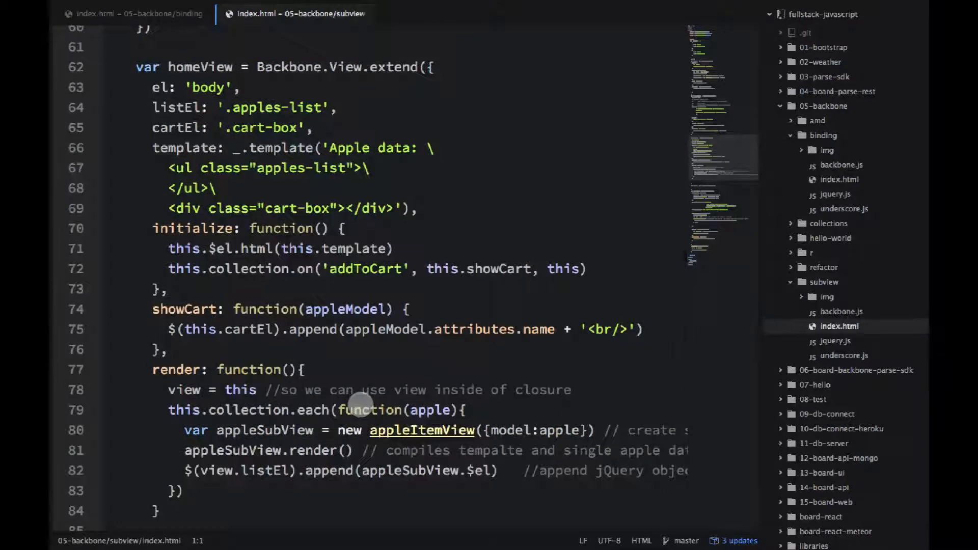
Review homeView's render, marking the line that creates each apple sub-view
scroll(down, 3)
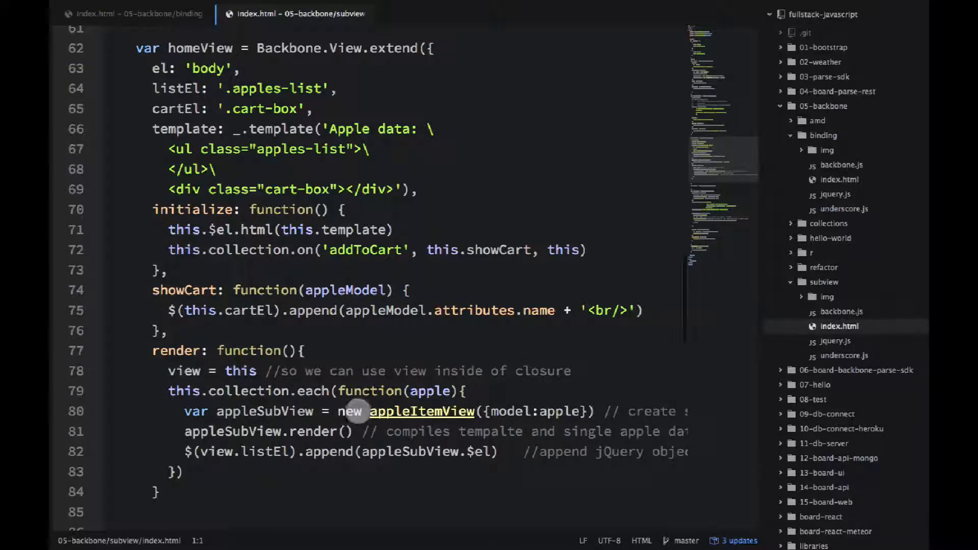
click(474, 411)
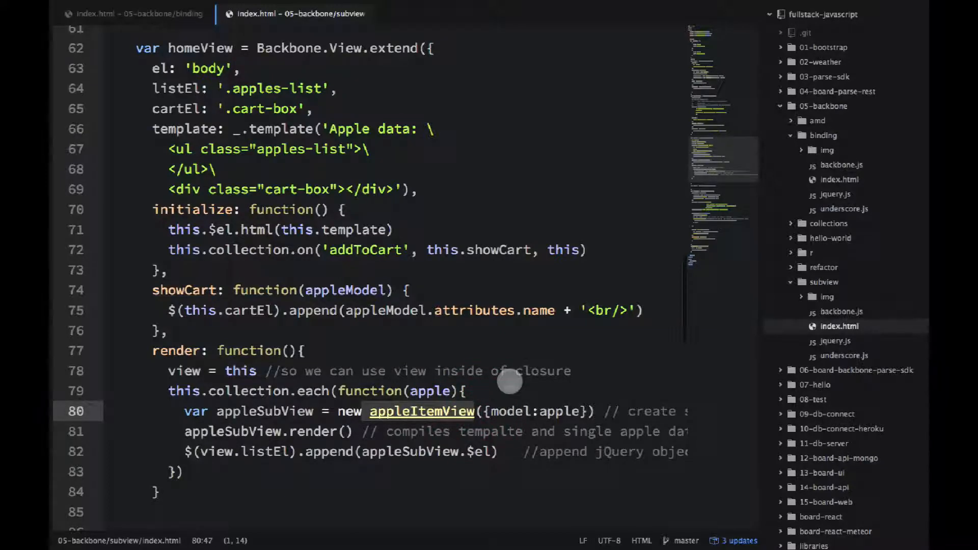
scroll(down, 3)
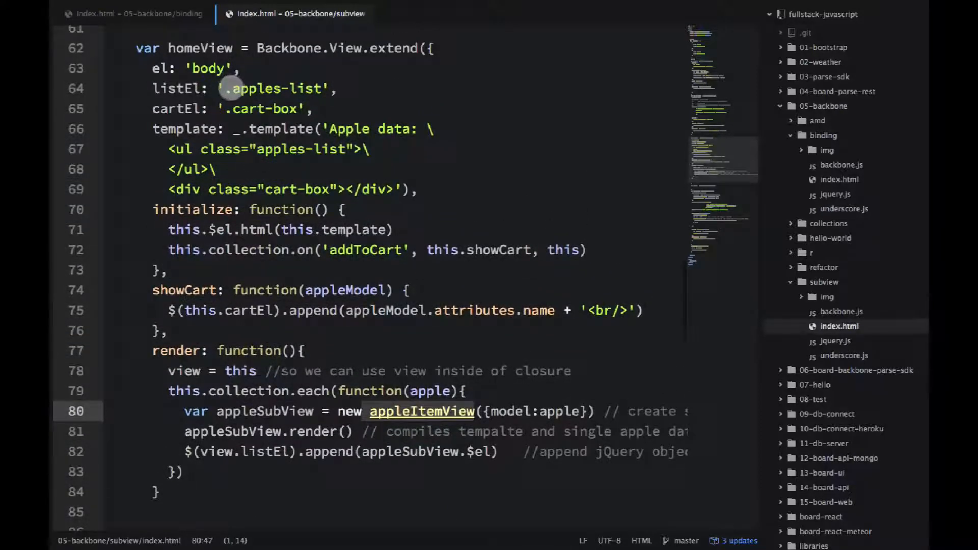
mouse_move(261, 170)
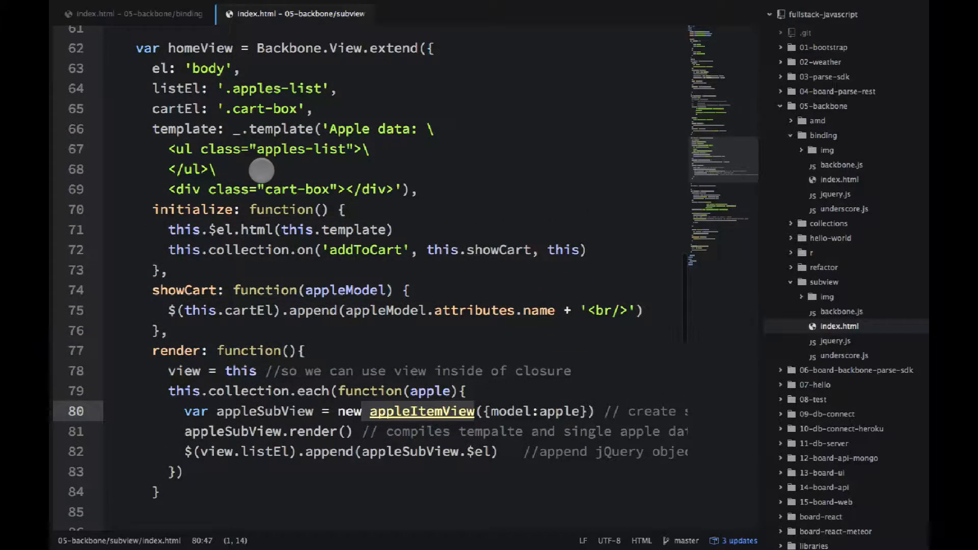
scroll(down, 3)
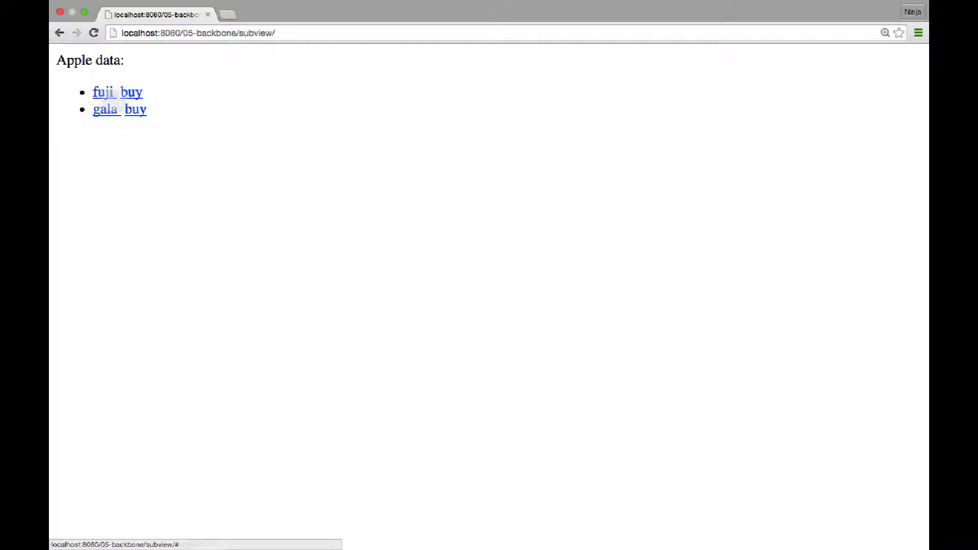
View the fuji apple's page in a new tab and return to the apple list
click(105, 91)
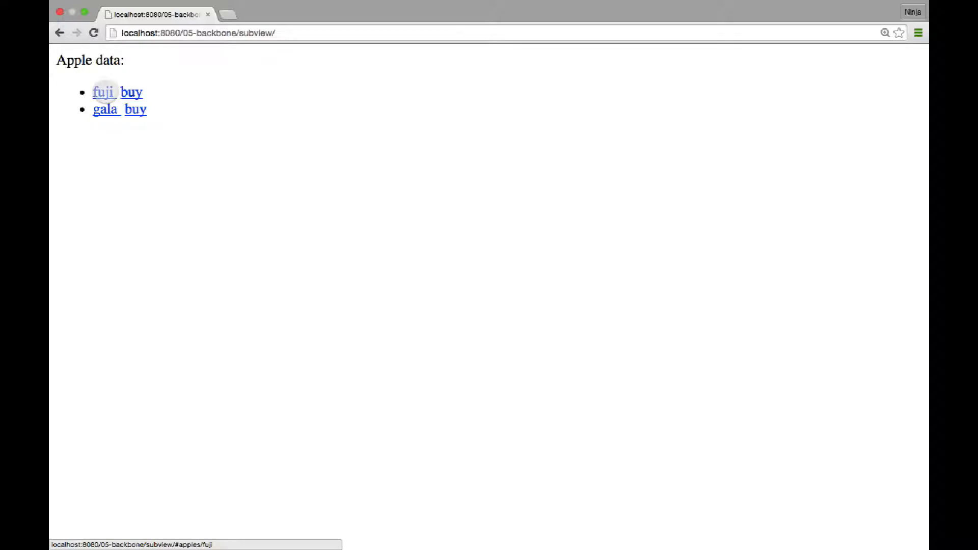
click(105, 92)
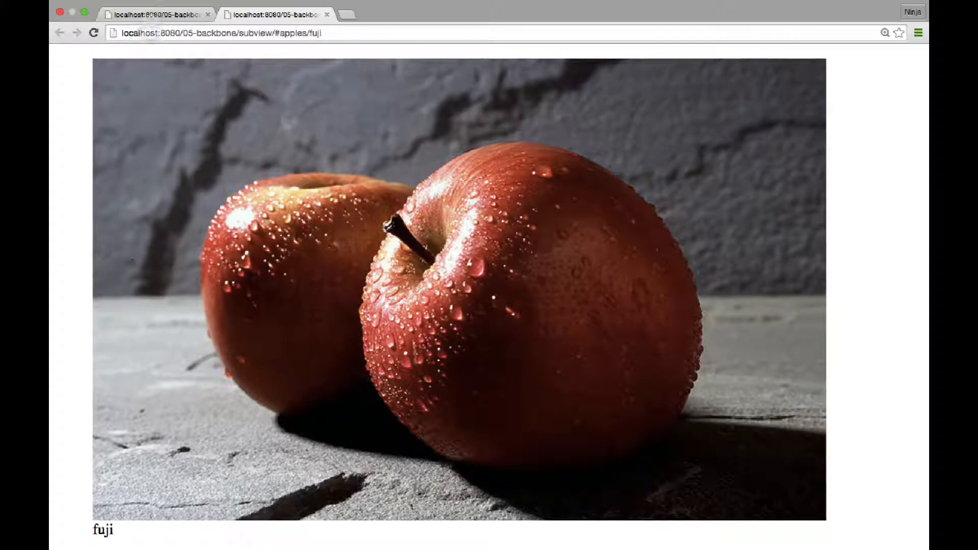
click(59, 33)
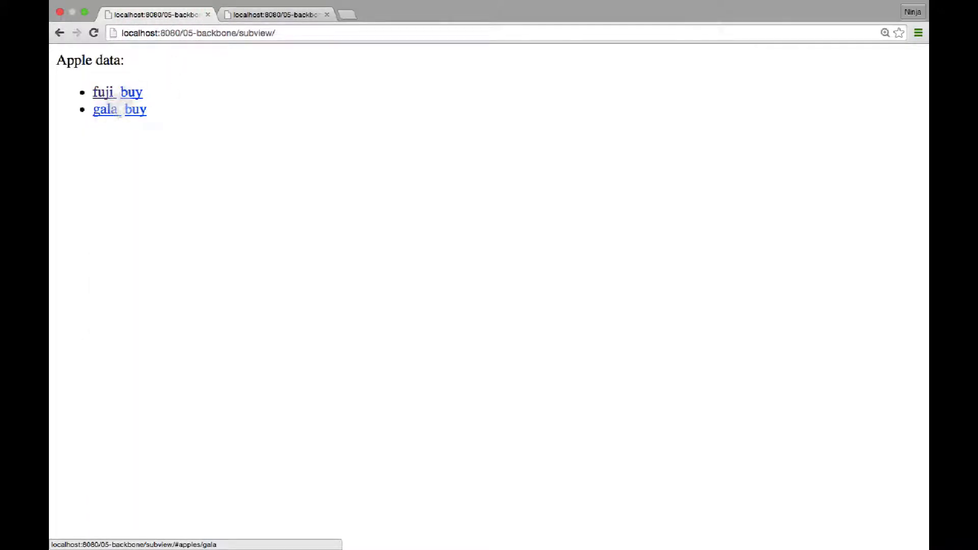
Add fuji and gala apples to the cart several times via the buy links
click(131, 92)
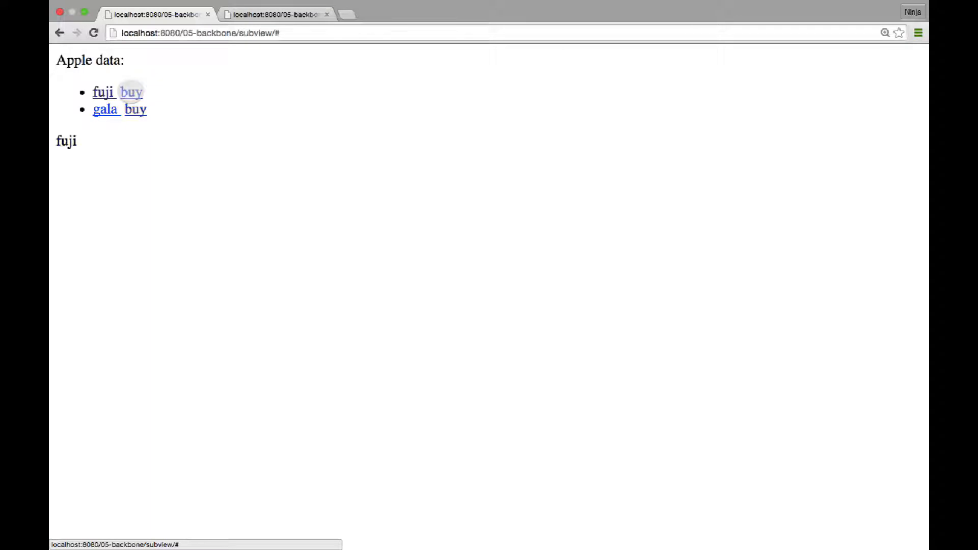
mouse_move(135, 109)
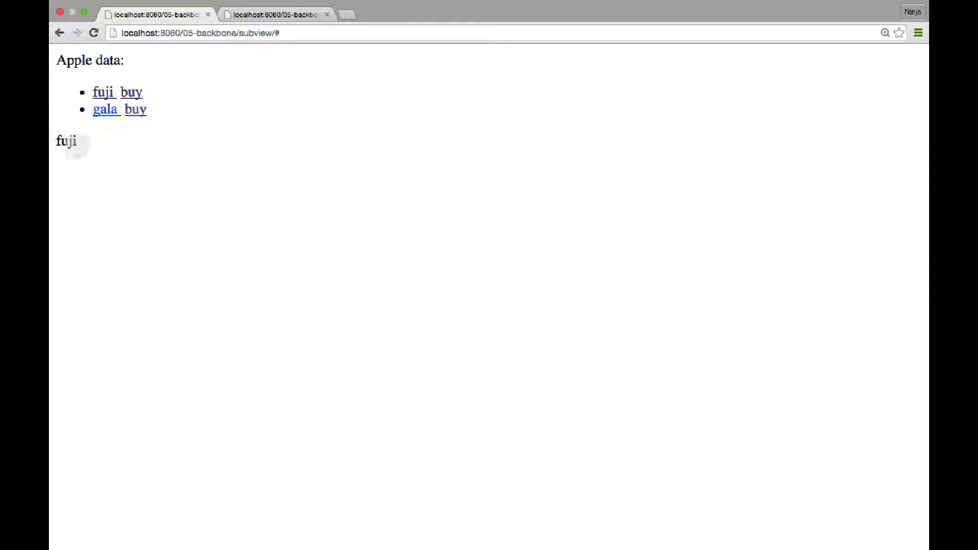
click(136, 109)
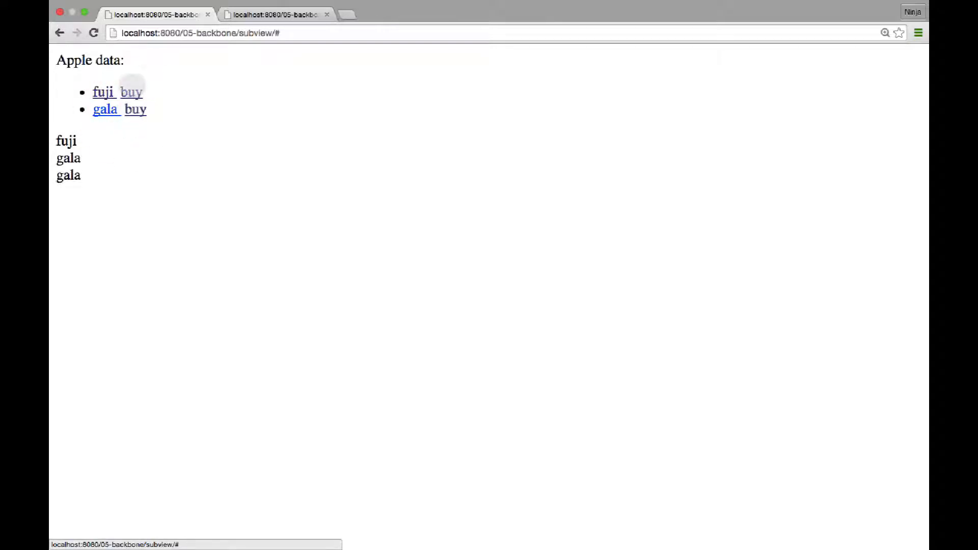
click(136, 109)
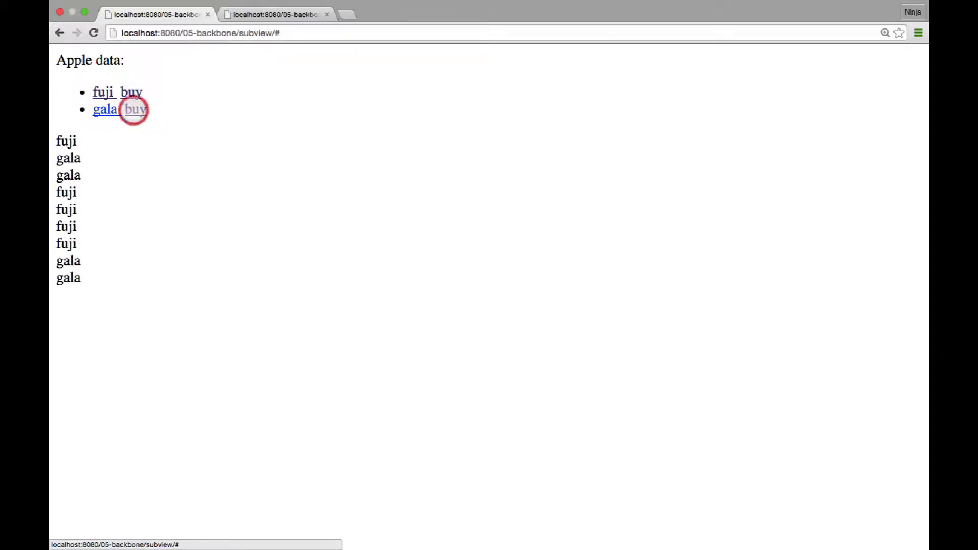
click(134, 109)
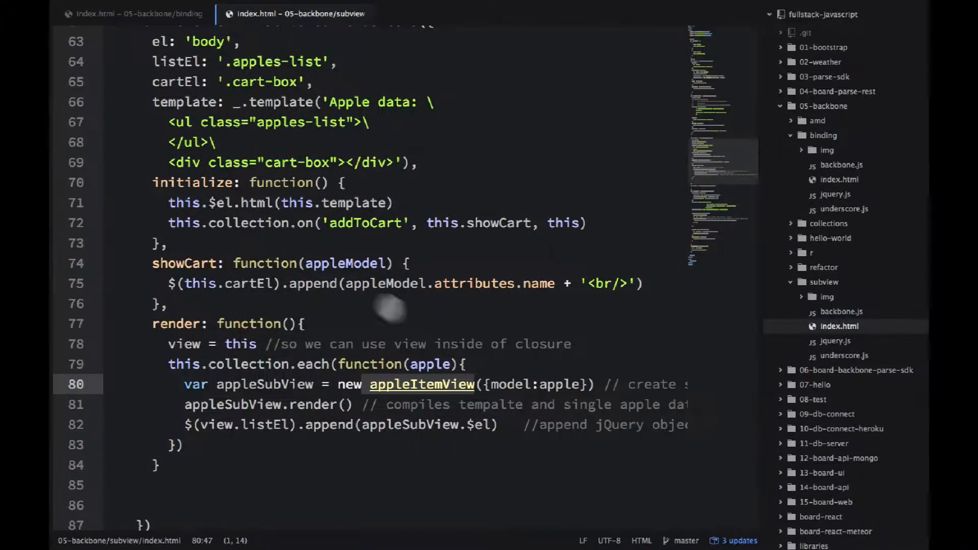
scroll(down, 3)
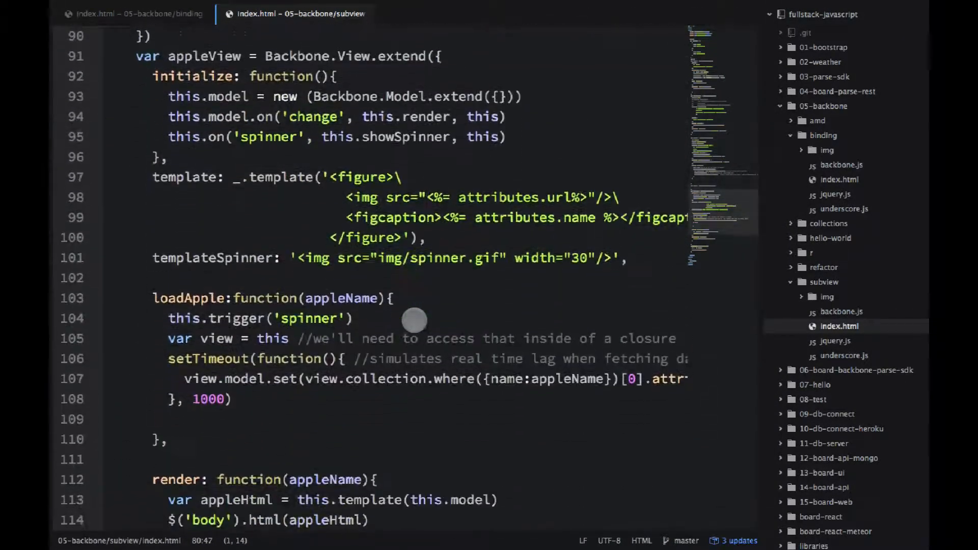
scroll(up, 3)
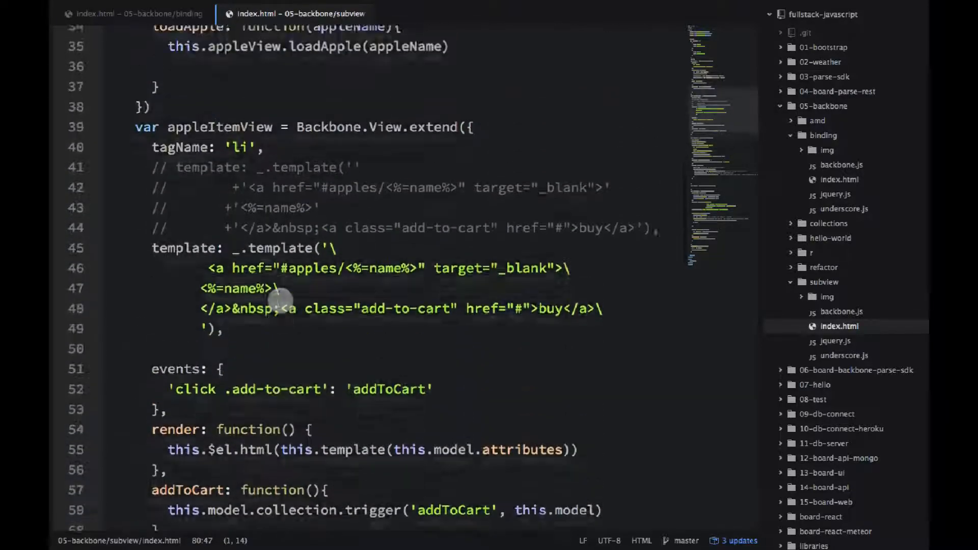
scroll(down, 3)
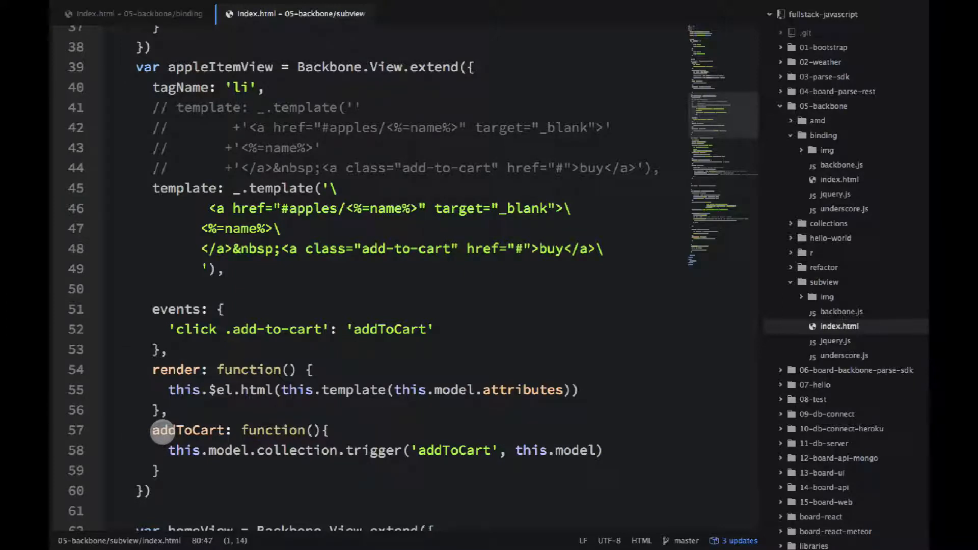
mouse_move(249, 334)
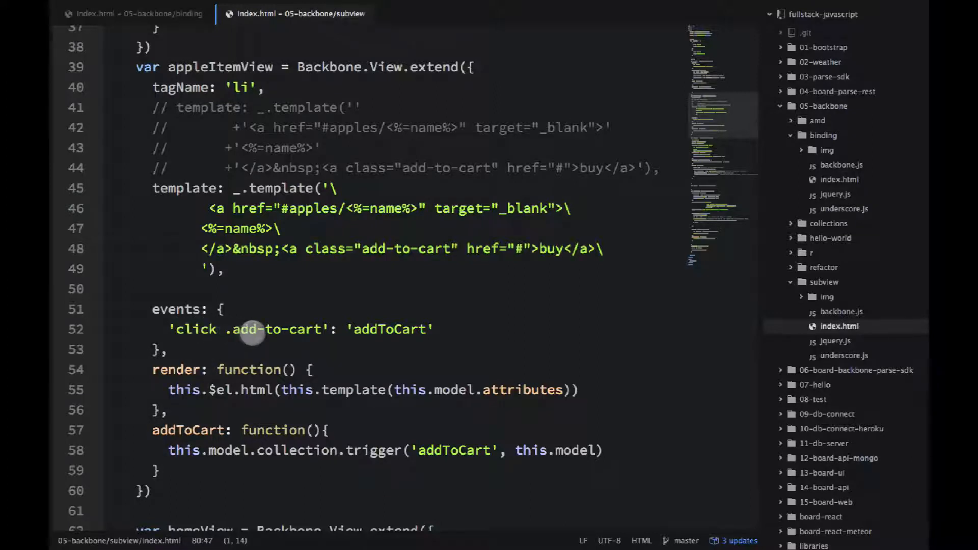
mouse_move(145, 311)
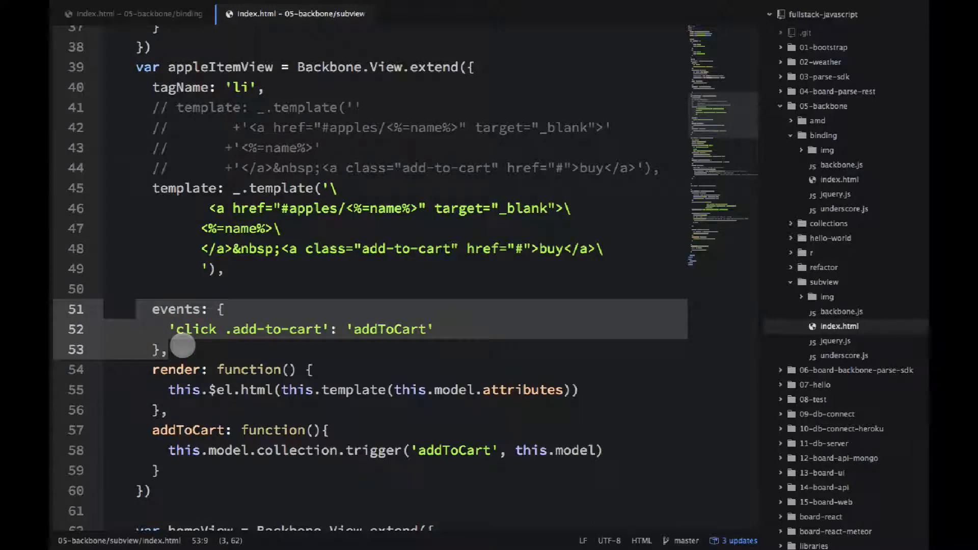
mouse_move(218, 429)
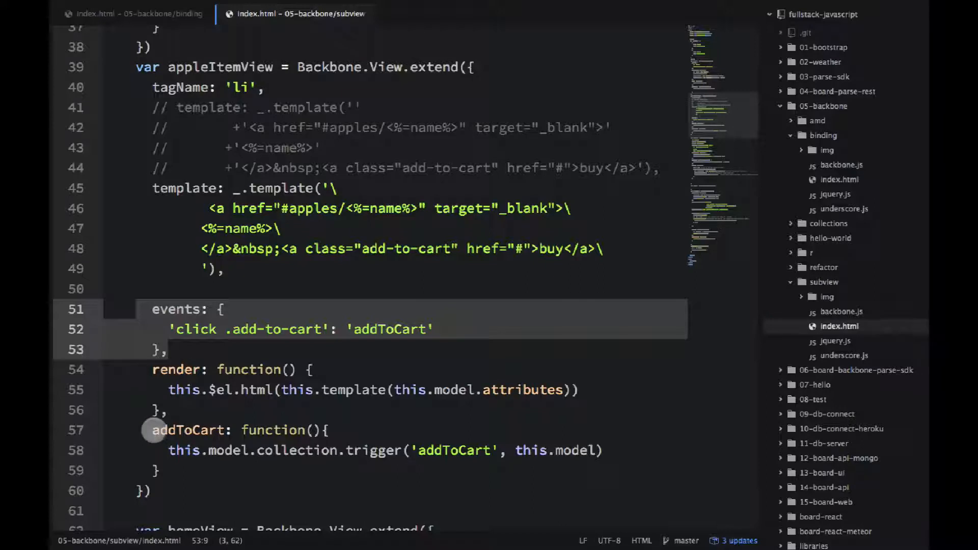
mouse_move(268, 349)
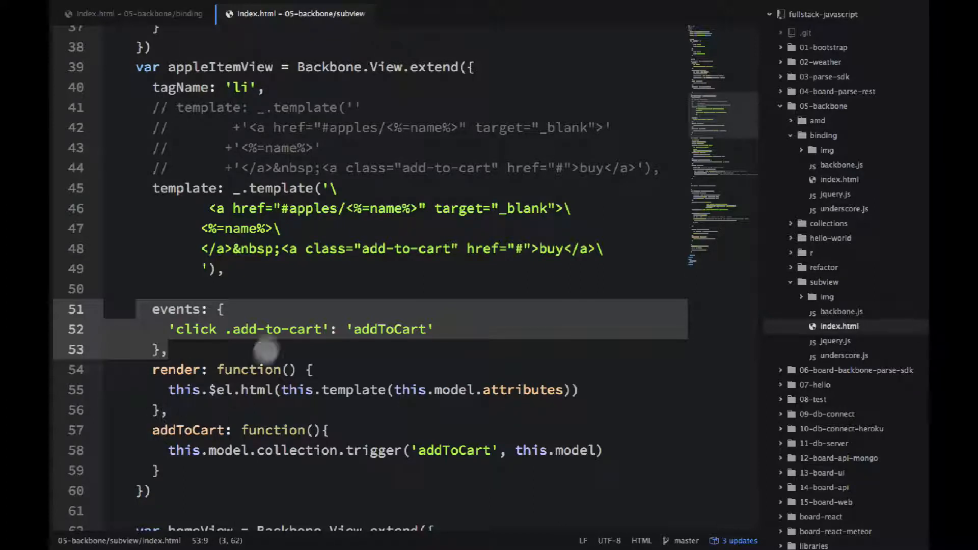
mouse_move(273, 312)
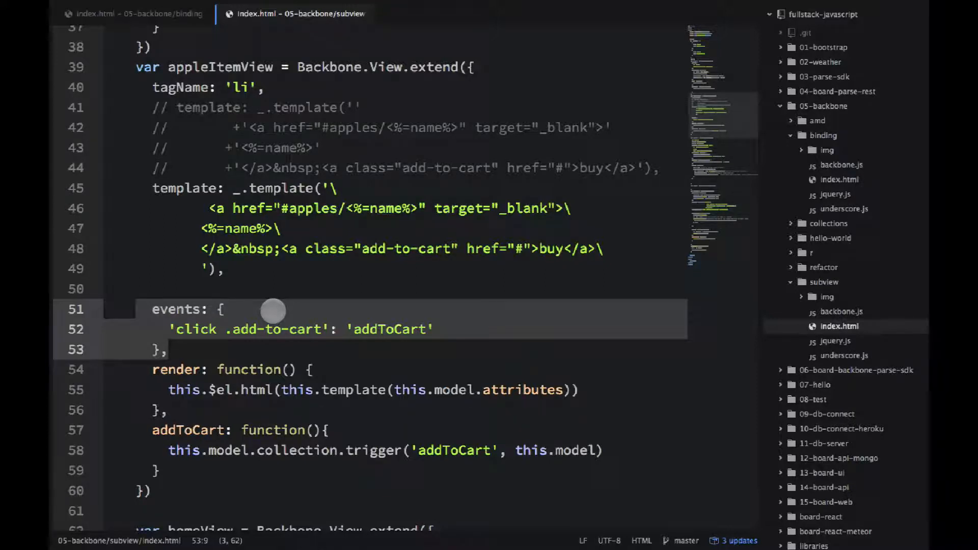
mouse_move(274, 311)
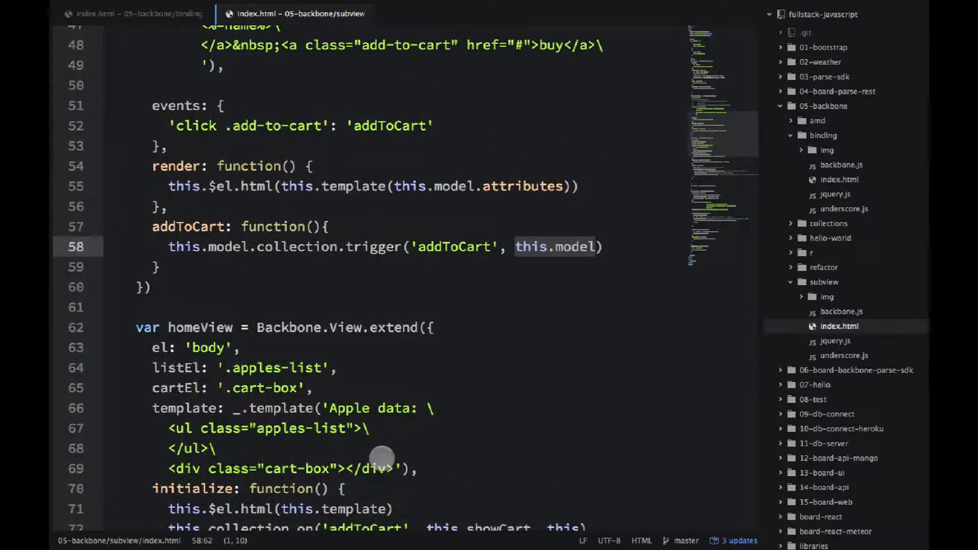
scroll(down, 3)
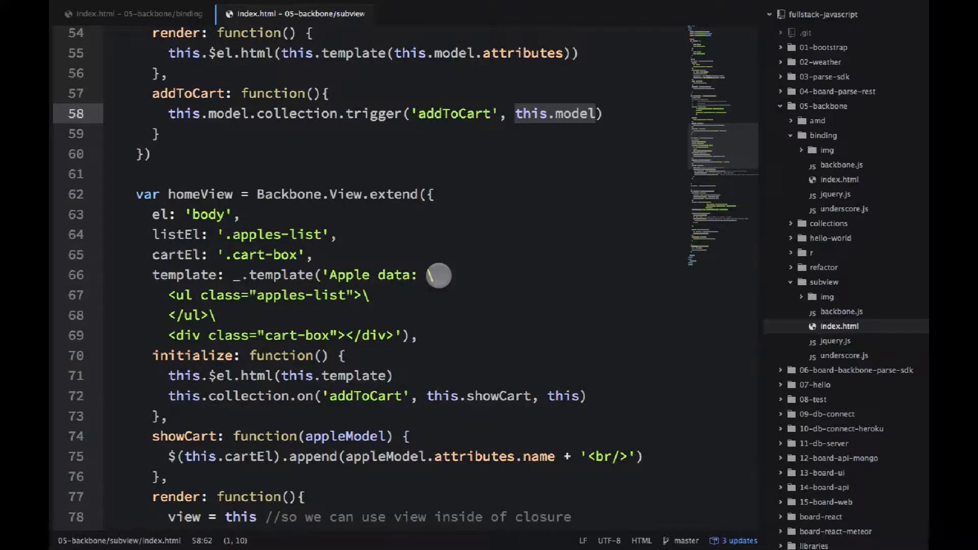
scroll(down, 3)
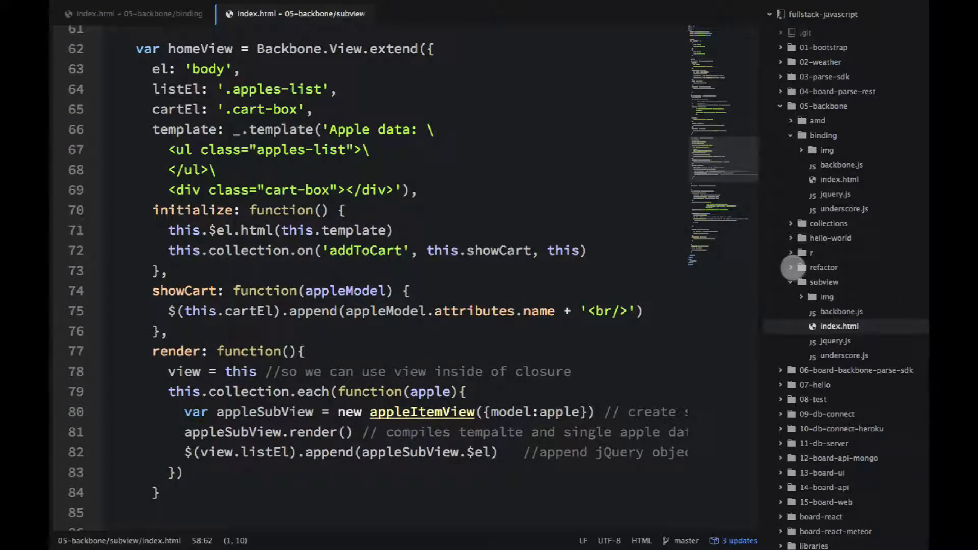
scroll(down, 3)
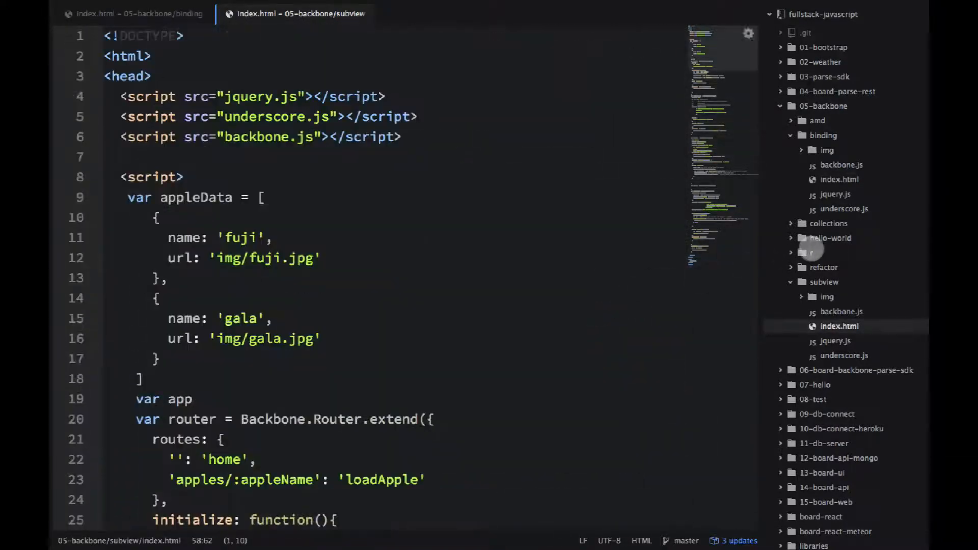
Open the refactor version's index.html, apple-app.js and apple item template file
click(823, 267)
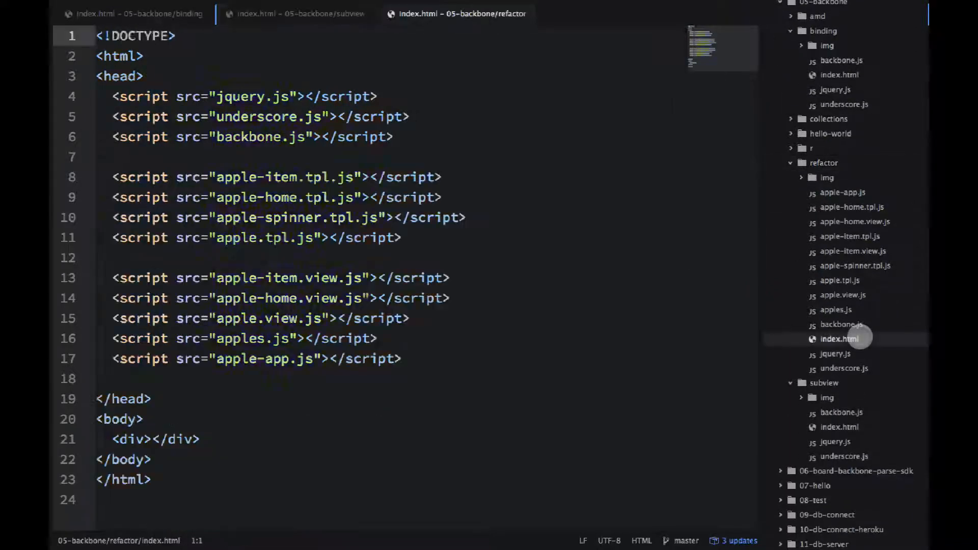
click(403, 359)
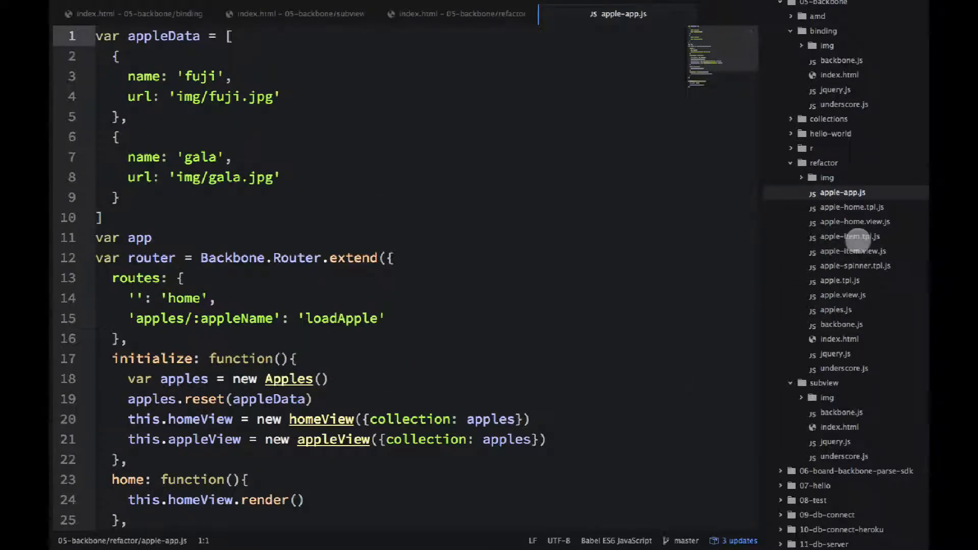
click(853, 252)
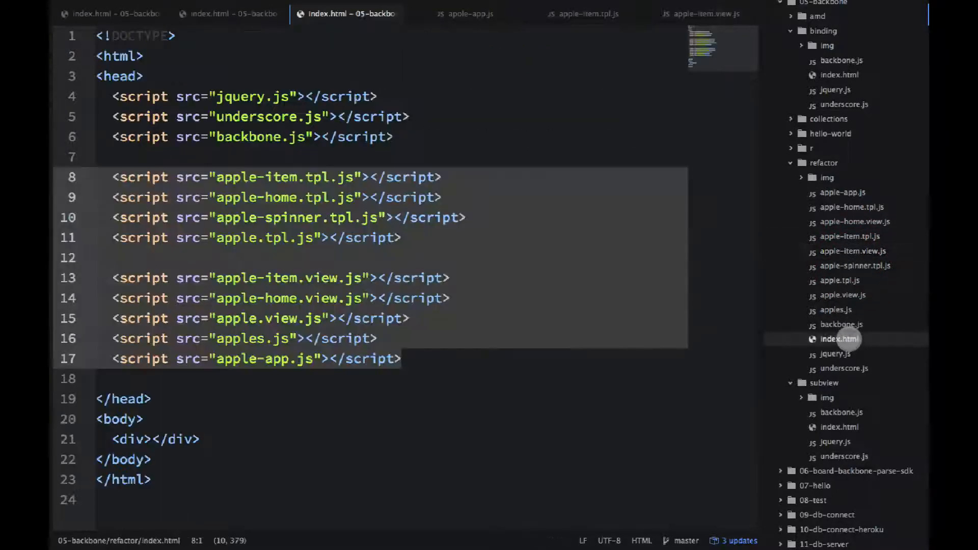
click(463, 382)
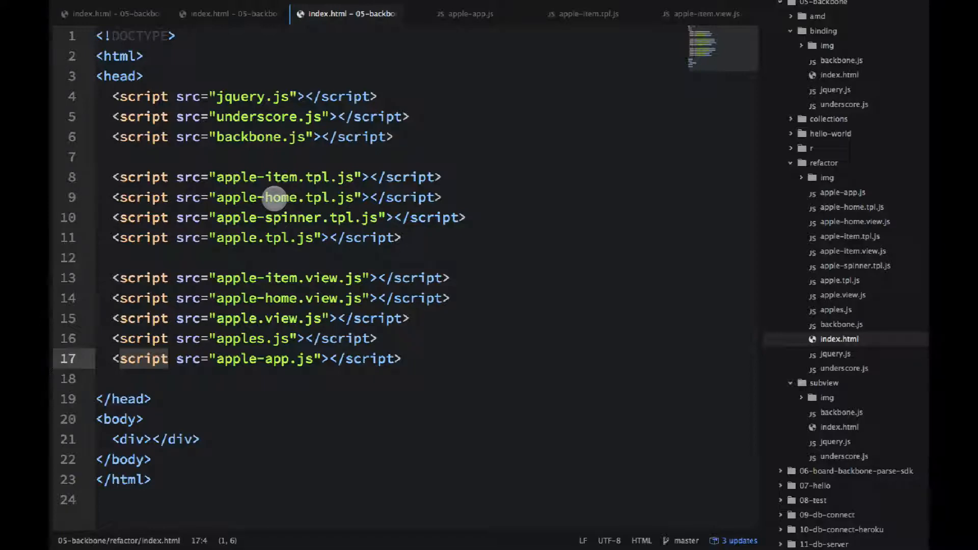
mouse_move(829, 147)
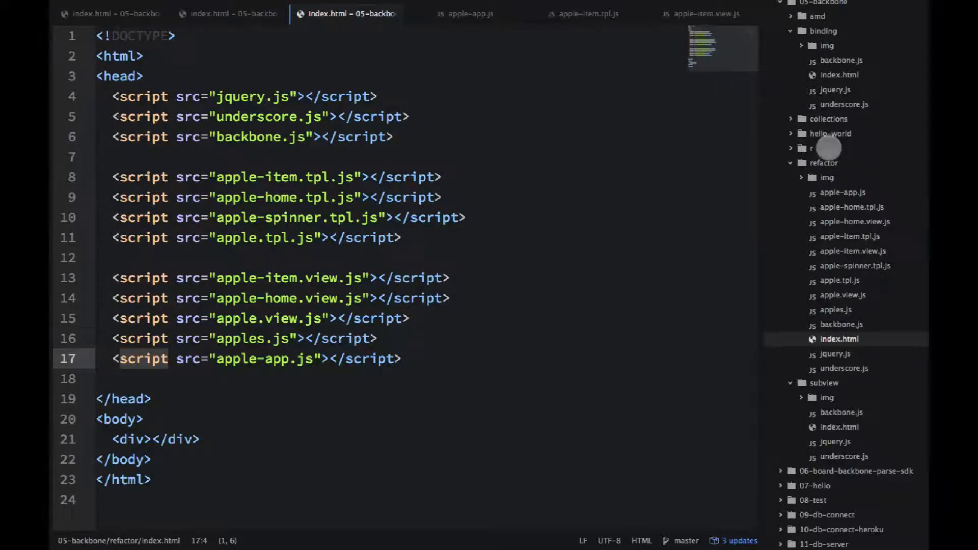
scroll(down, 3)
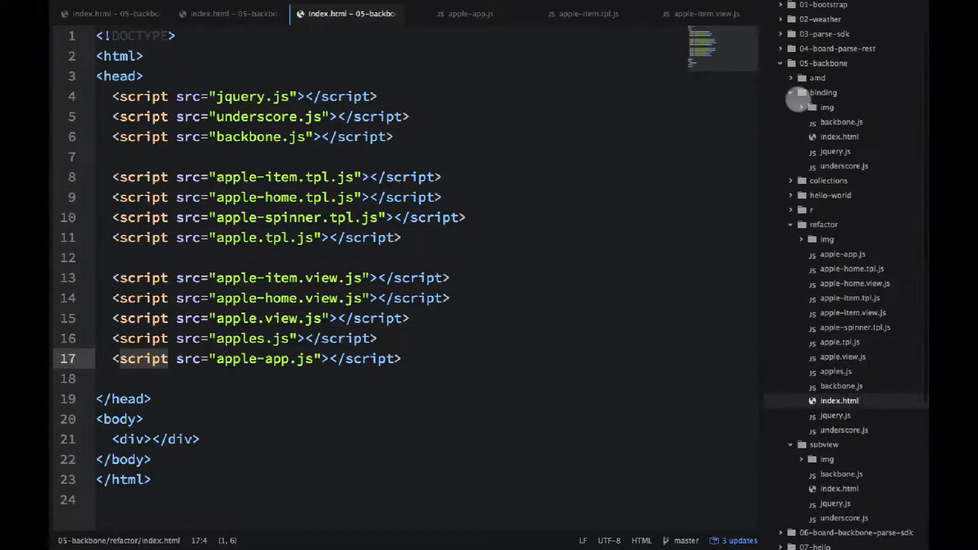
Open amd/apple-app.js and highlight the appleTpl dependency loaded via require()
click(816, 77)
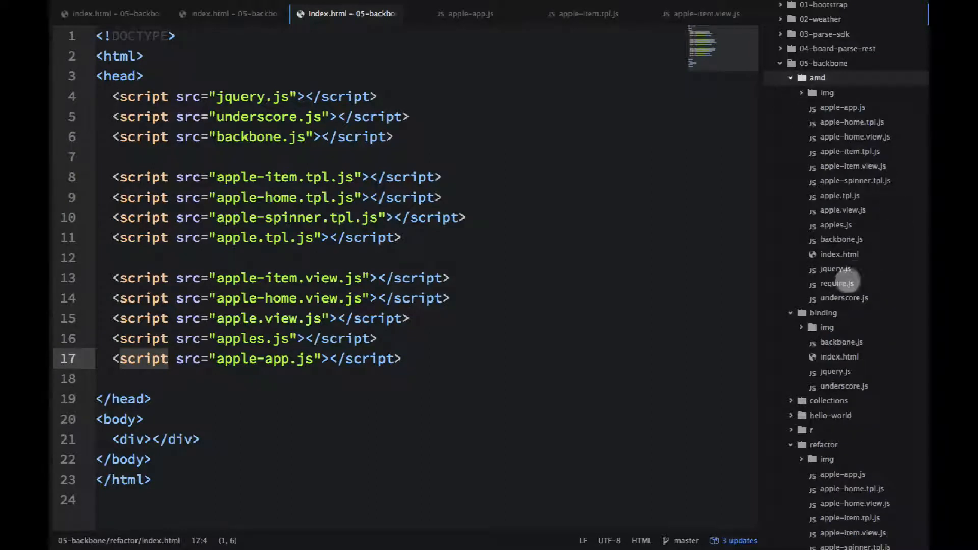
click(840, 253)
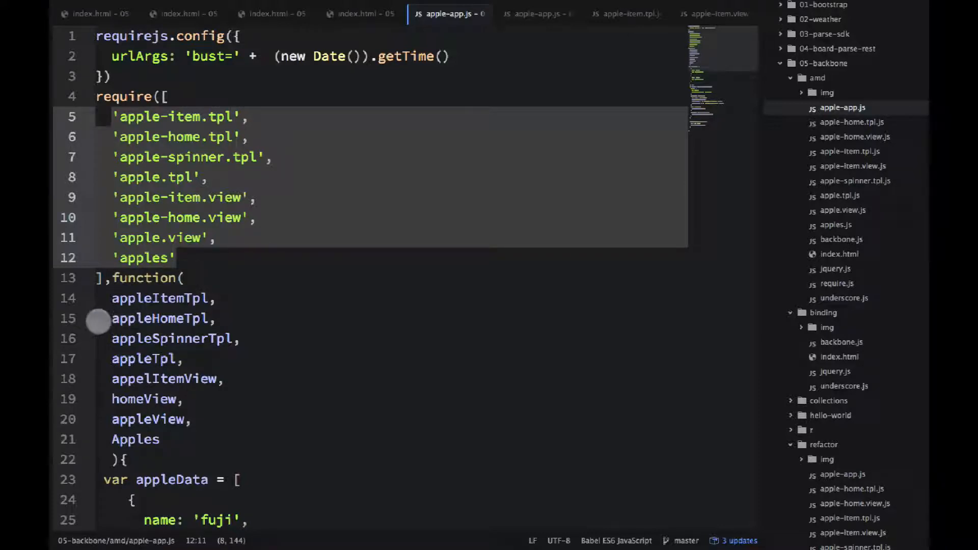
click(215, 157)
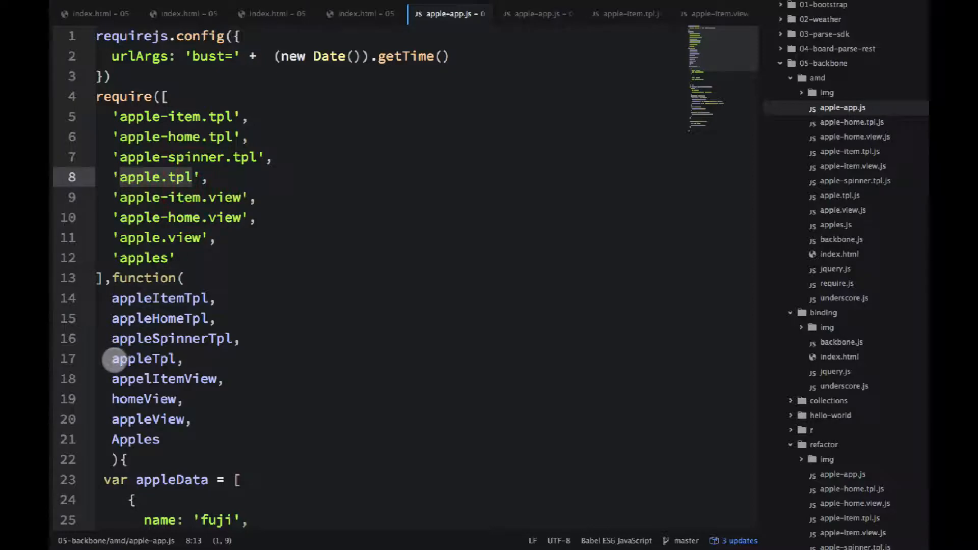
double_click(143, 358)
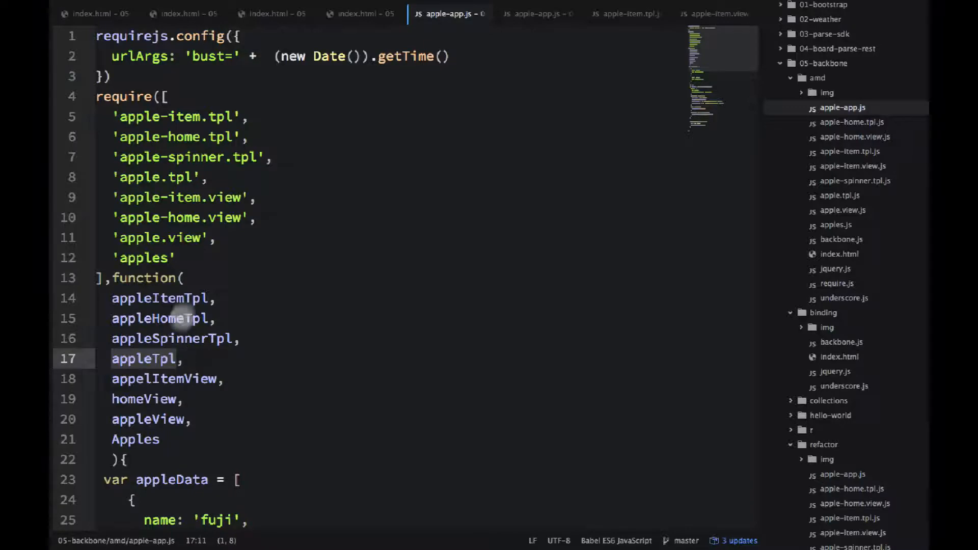
scroll(down, 3)
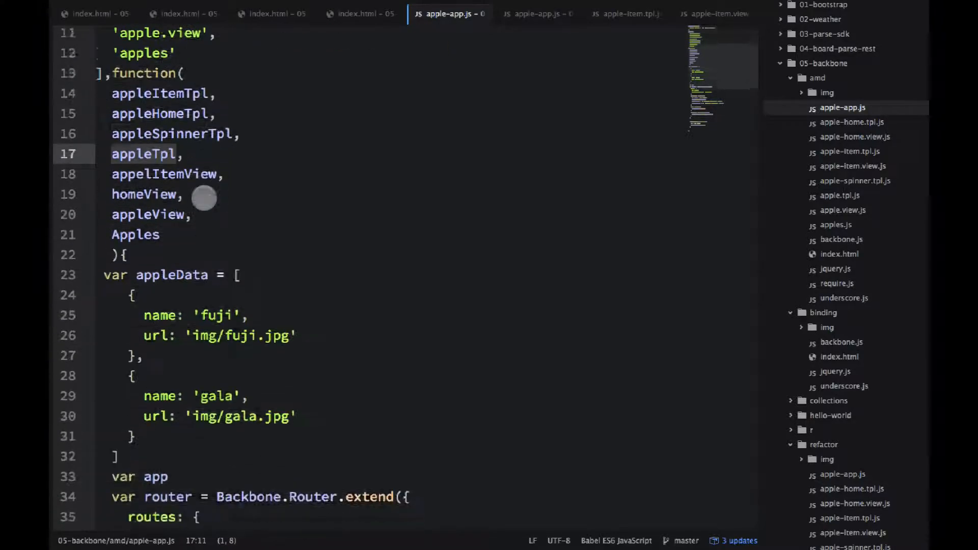
scroll(down, 3)
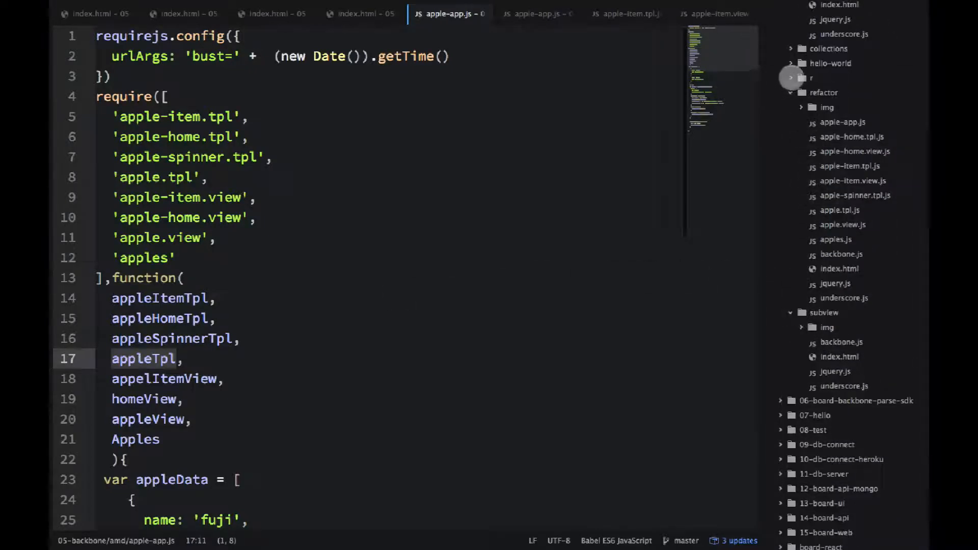
Open r/build/apple-app.js, the single-line minified bundle produced by r.js
click(813, 78)
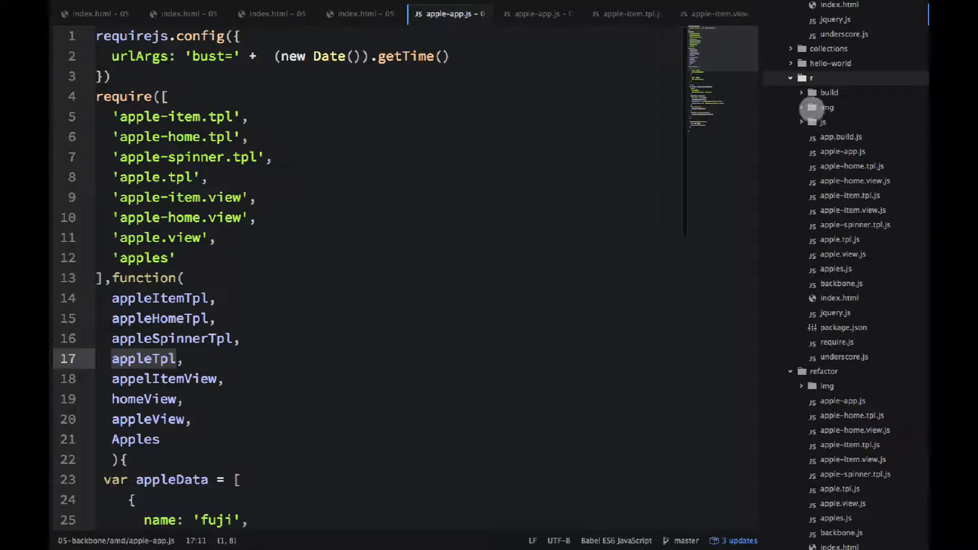
click(830, 93)
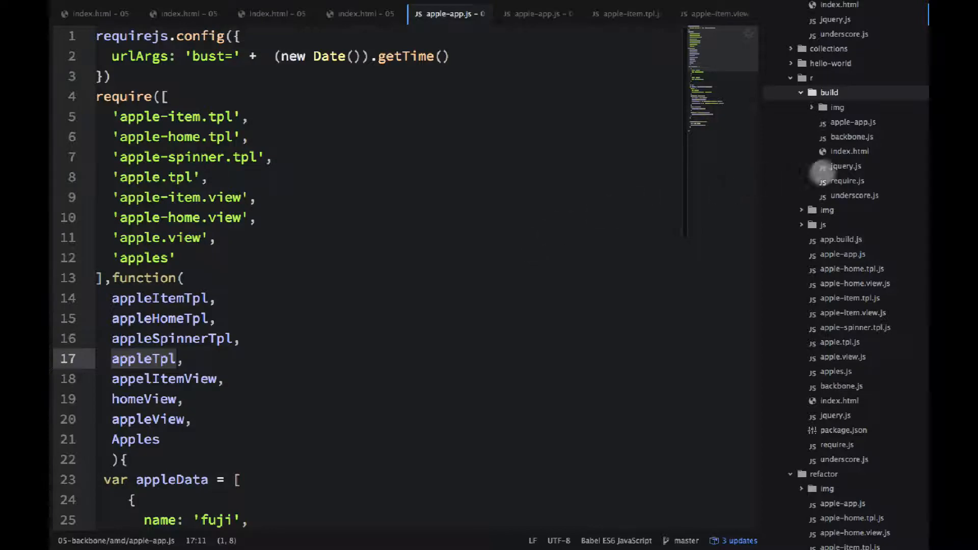
click(852, 123)
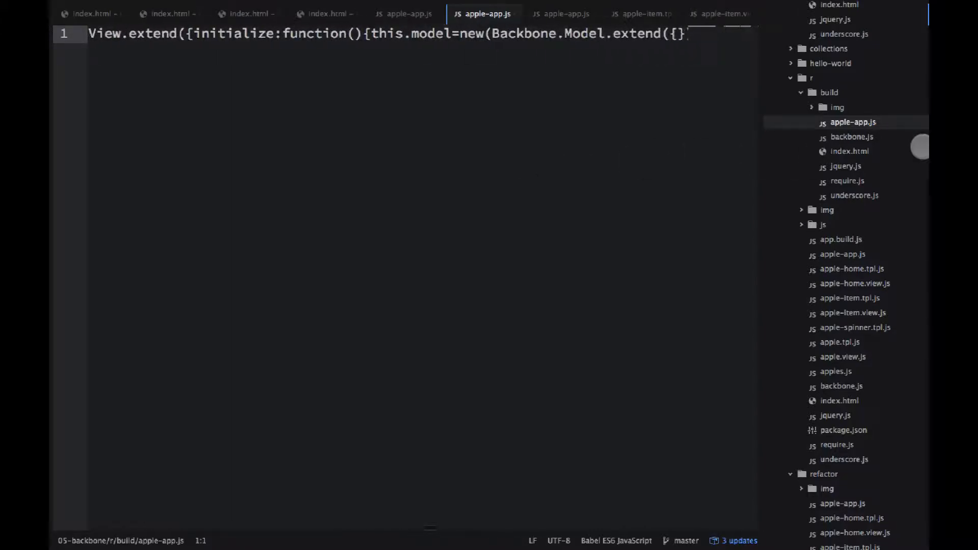
click(850, 150)
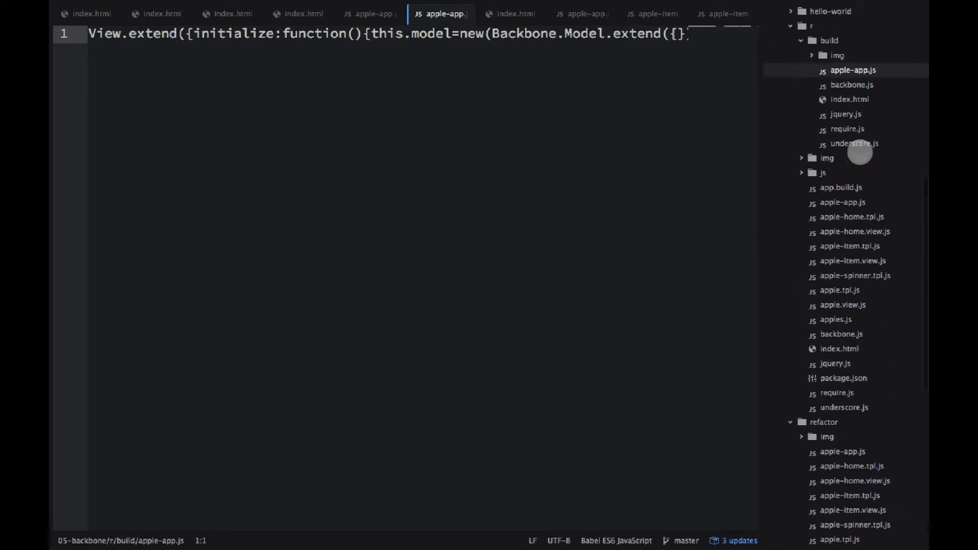
scroll(down, 3)
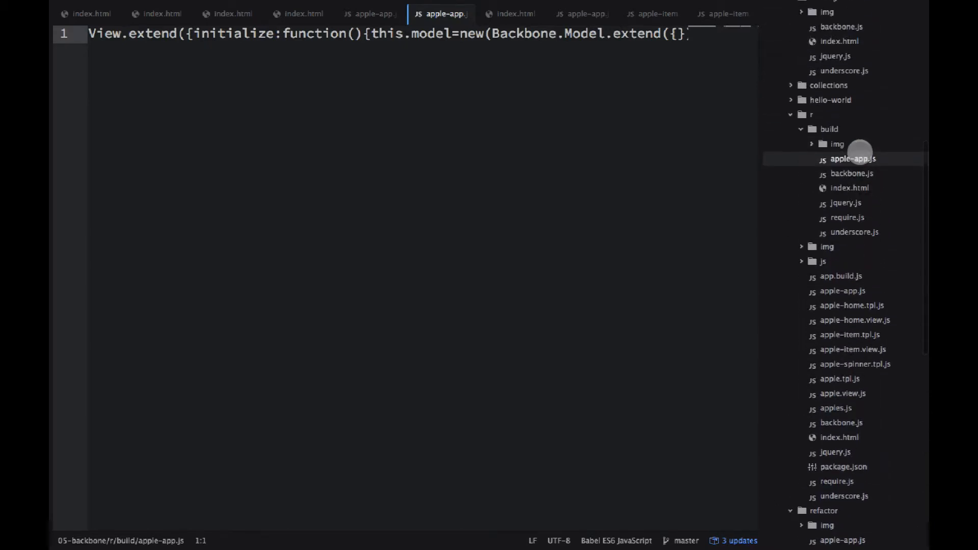